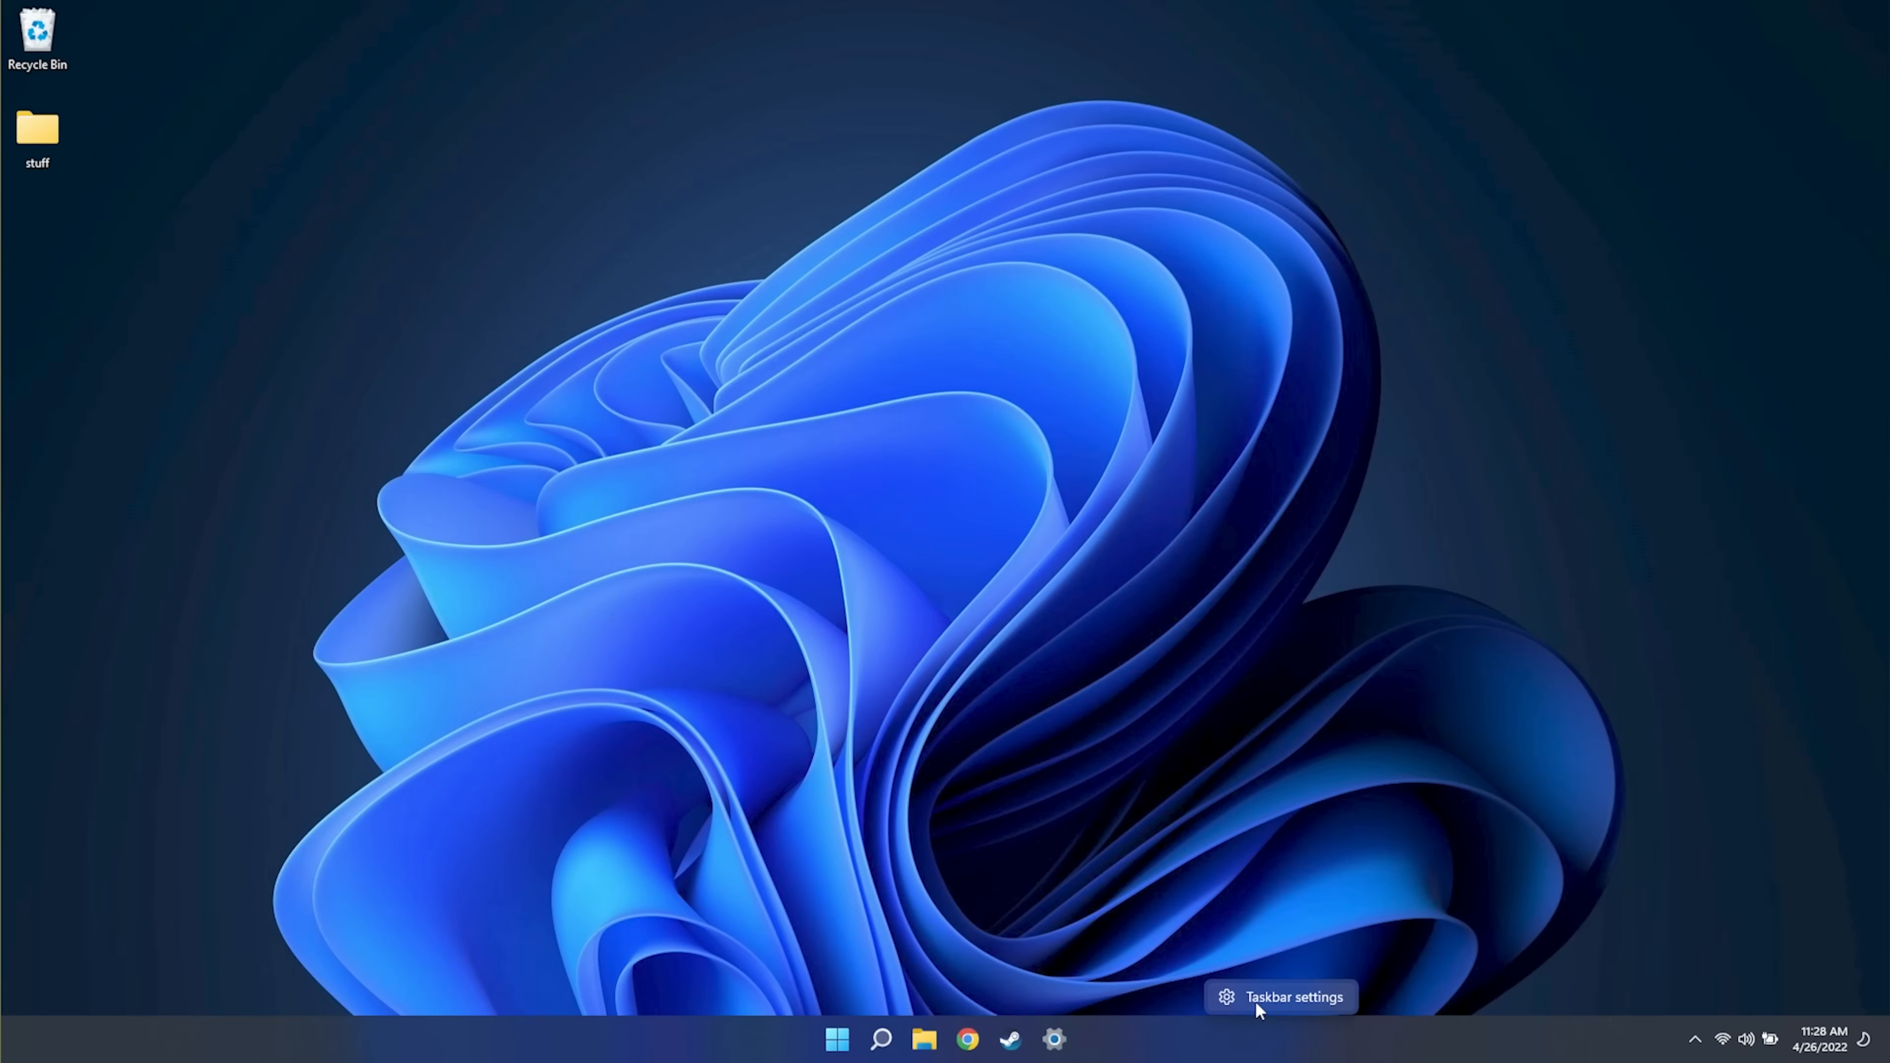
# Reach the Taskbar alignment choices (Left, Center) under Taskbar behaviors in Personalization settings
pyautogui.click(1281, 996)
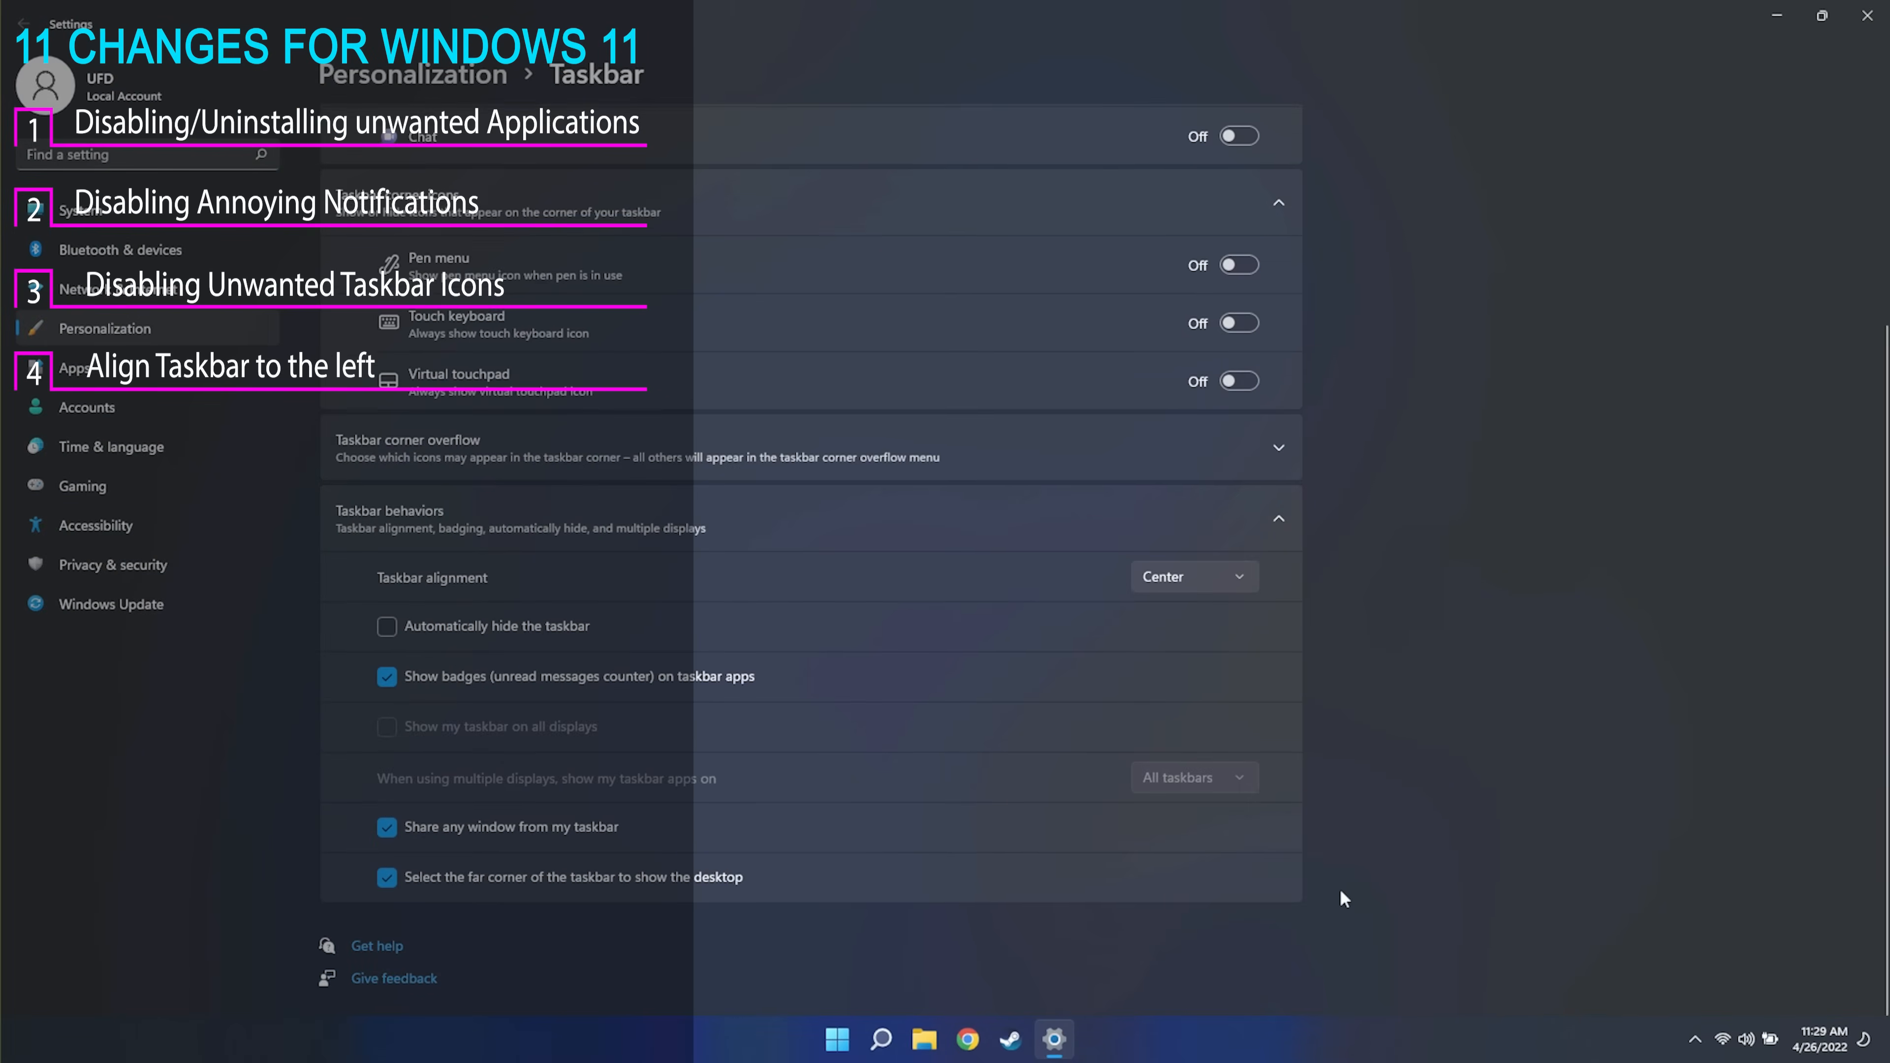
pyautogui.click(1194, 577)
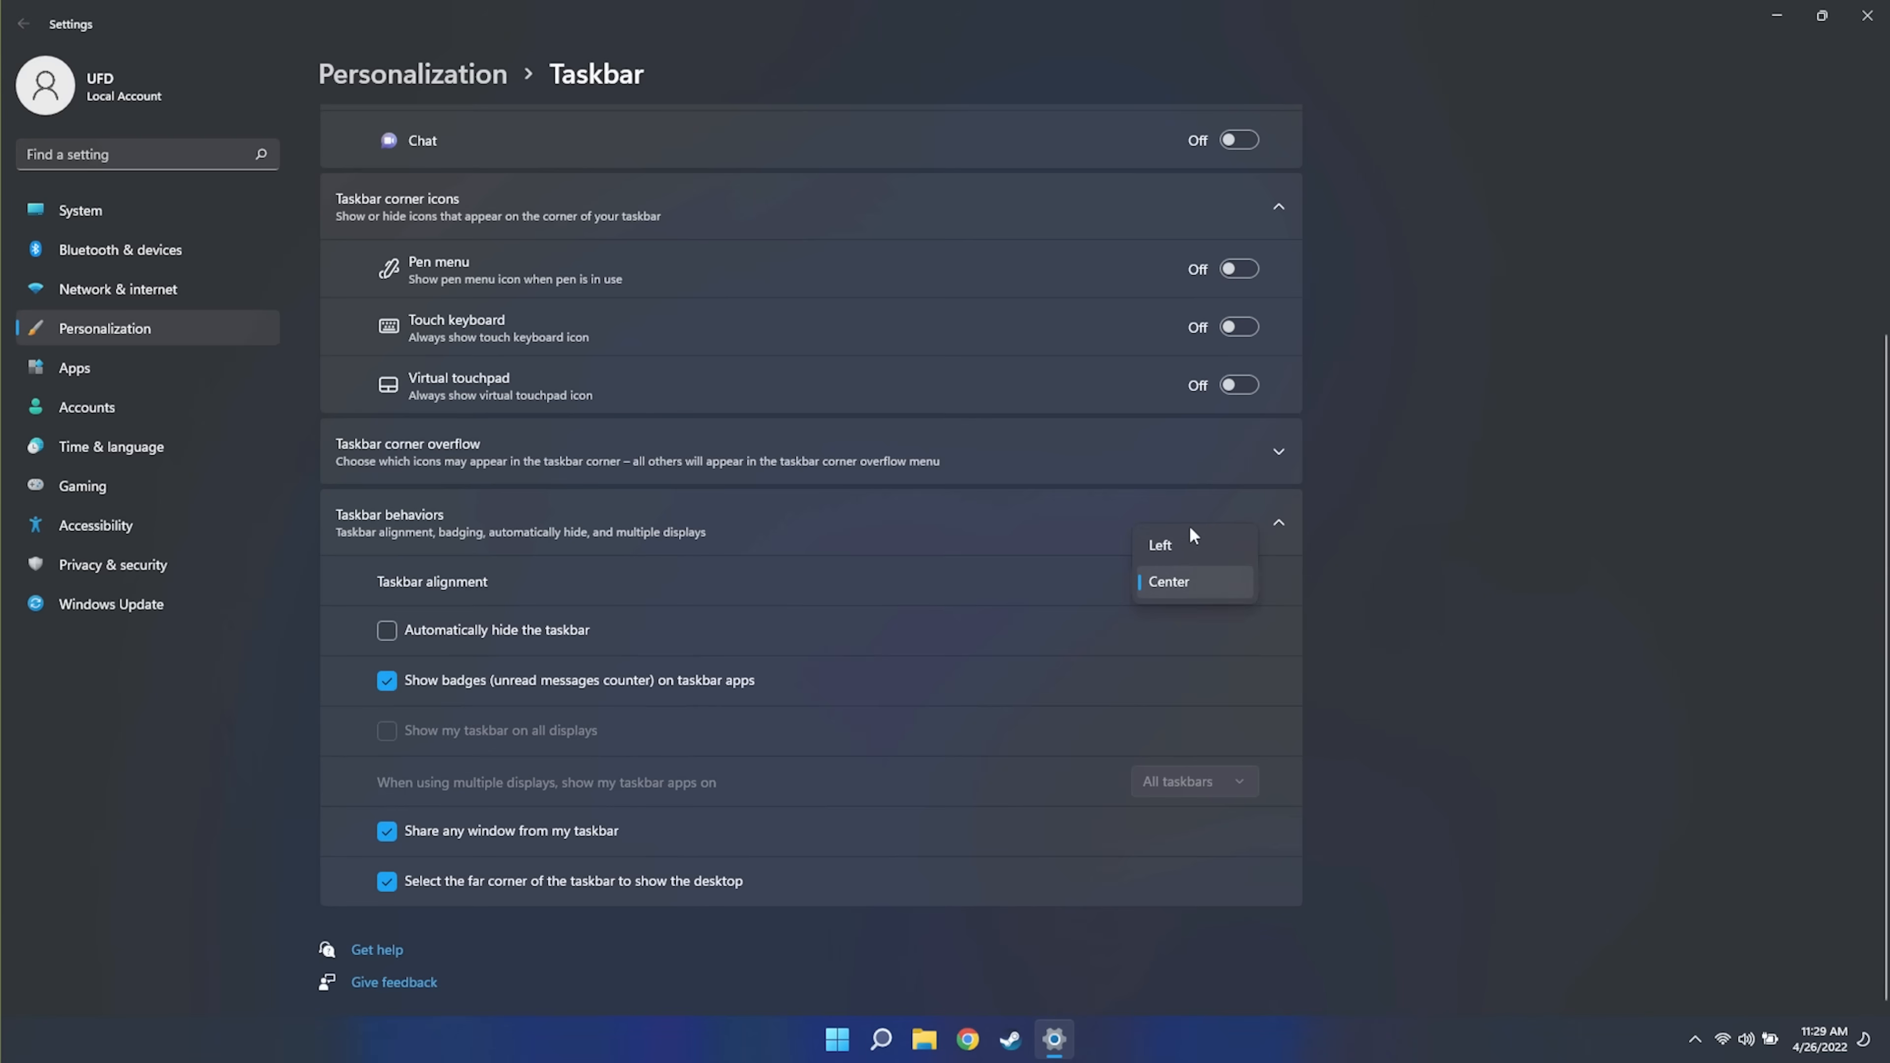